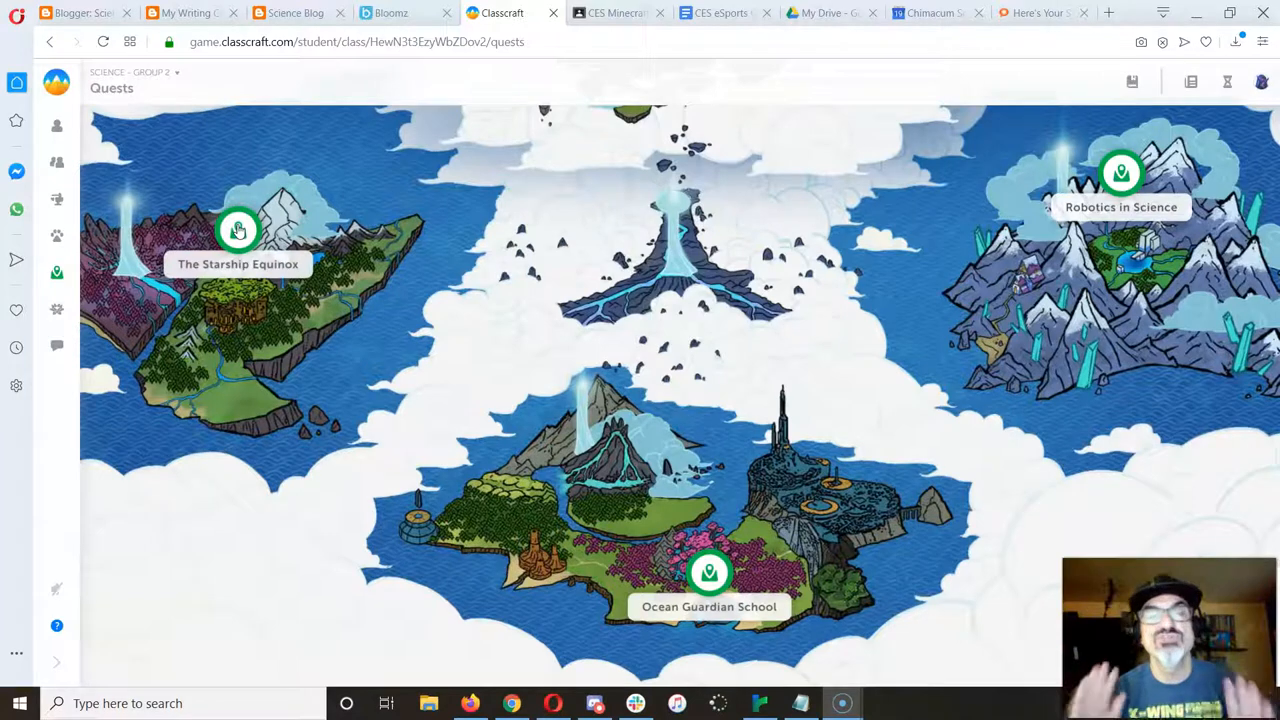
pyautogui.moveTo(1121, 183)
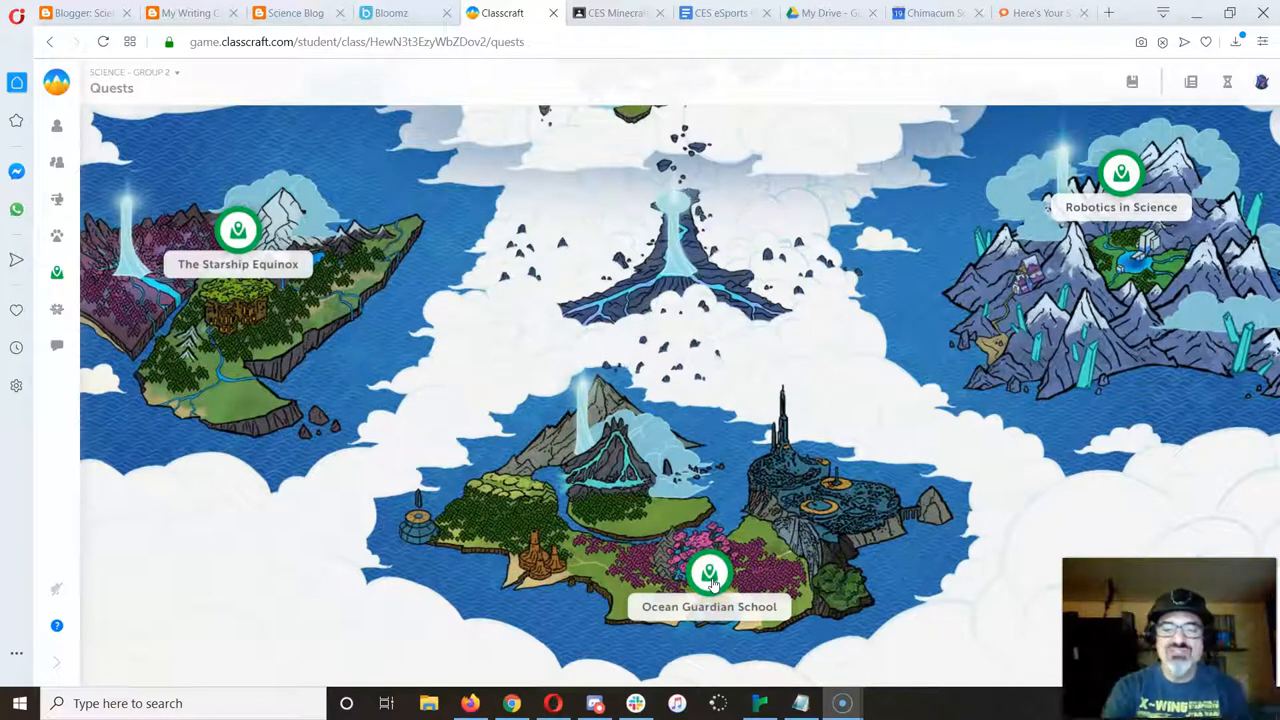
# - Open the Ocean Guardian School quest map from its marker on the quests map
pyautogui.click(710, 574)
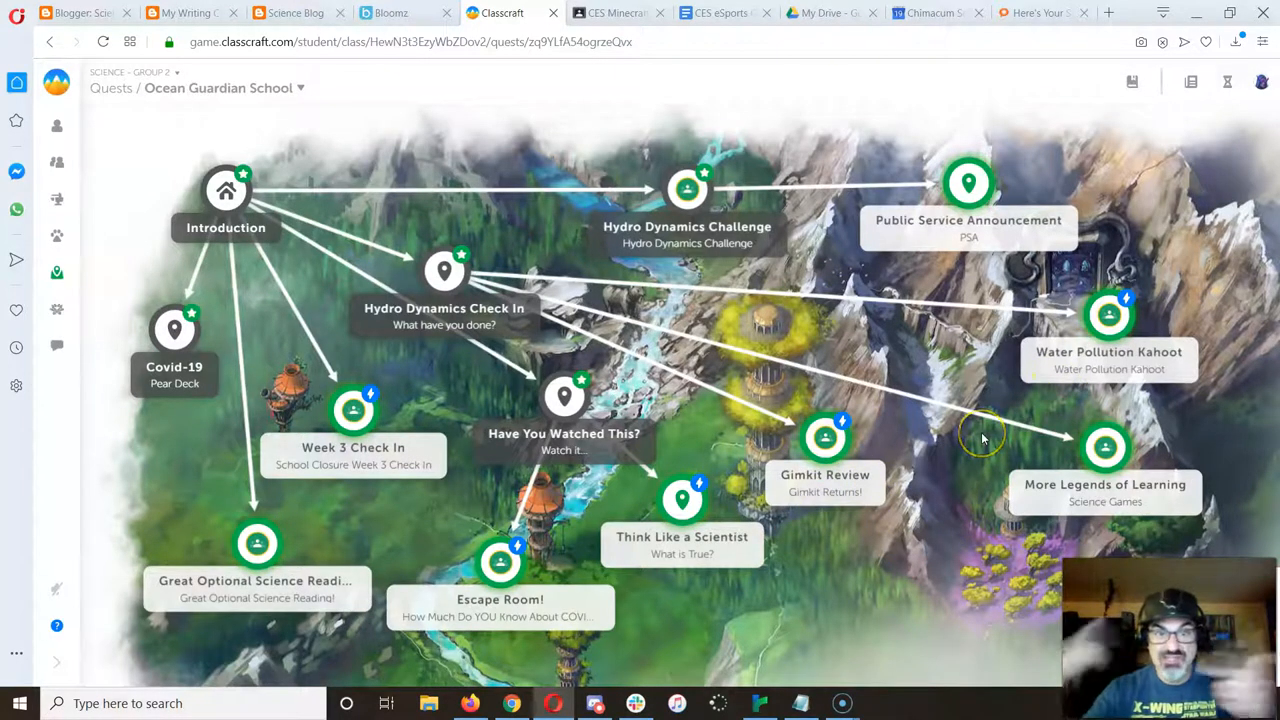
pyautogui.moveTo(818, 175)
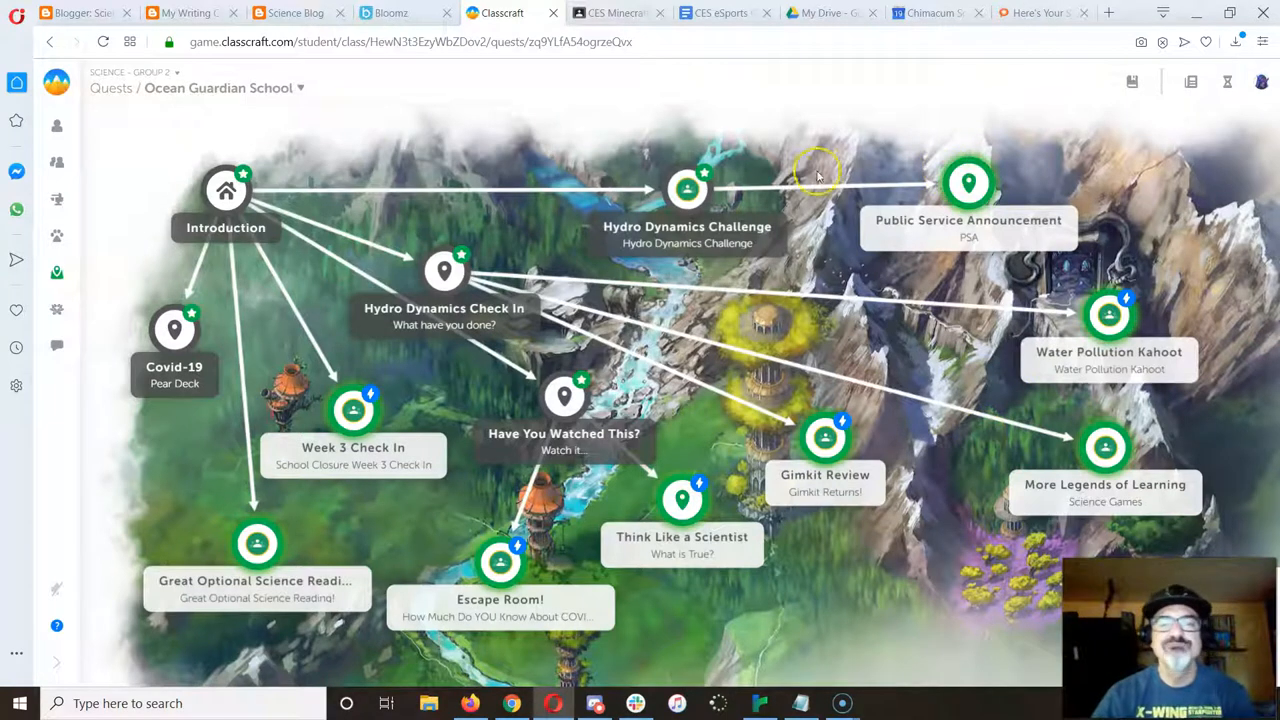
pyautogui.moveTo(988, 160)
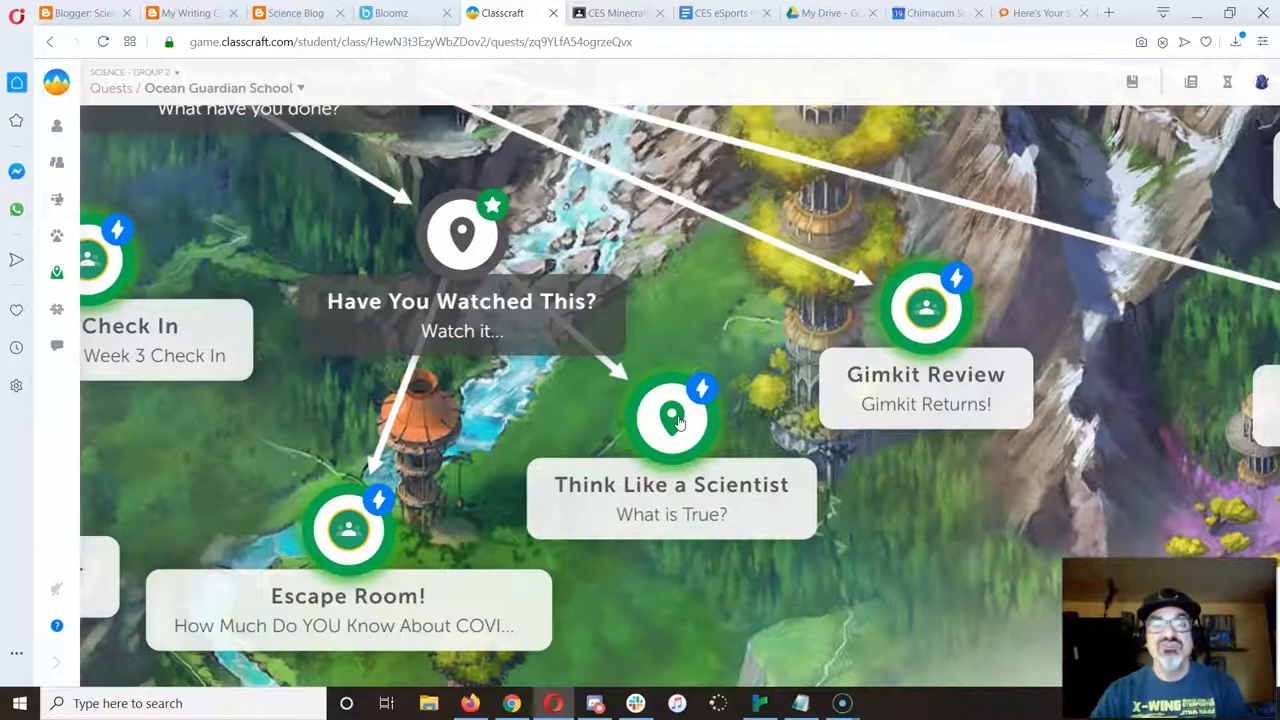
# - Open the Think Like a Scientist objective and its Scientific Thinking activity link
pyautogui.click(671, 418)
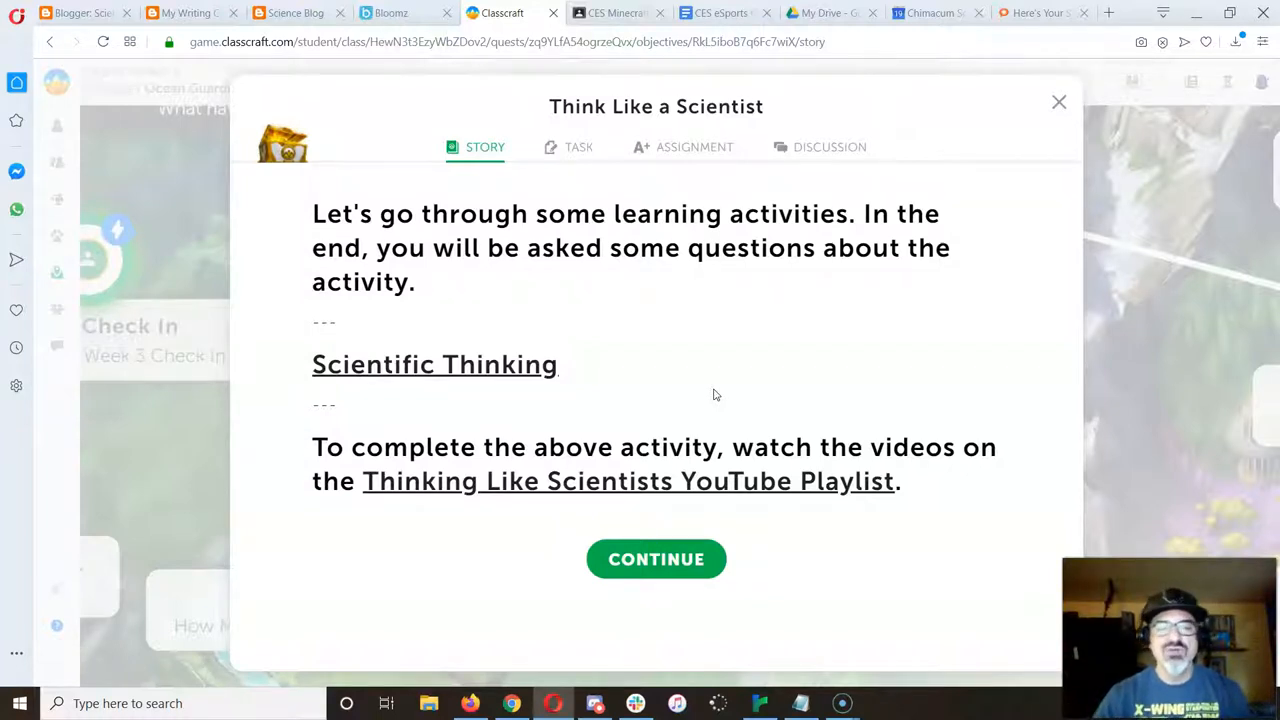
pyautogui.moveTo(490, 364)
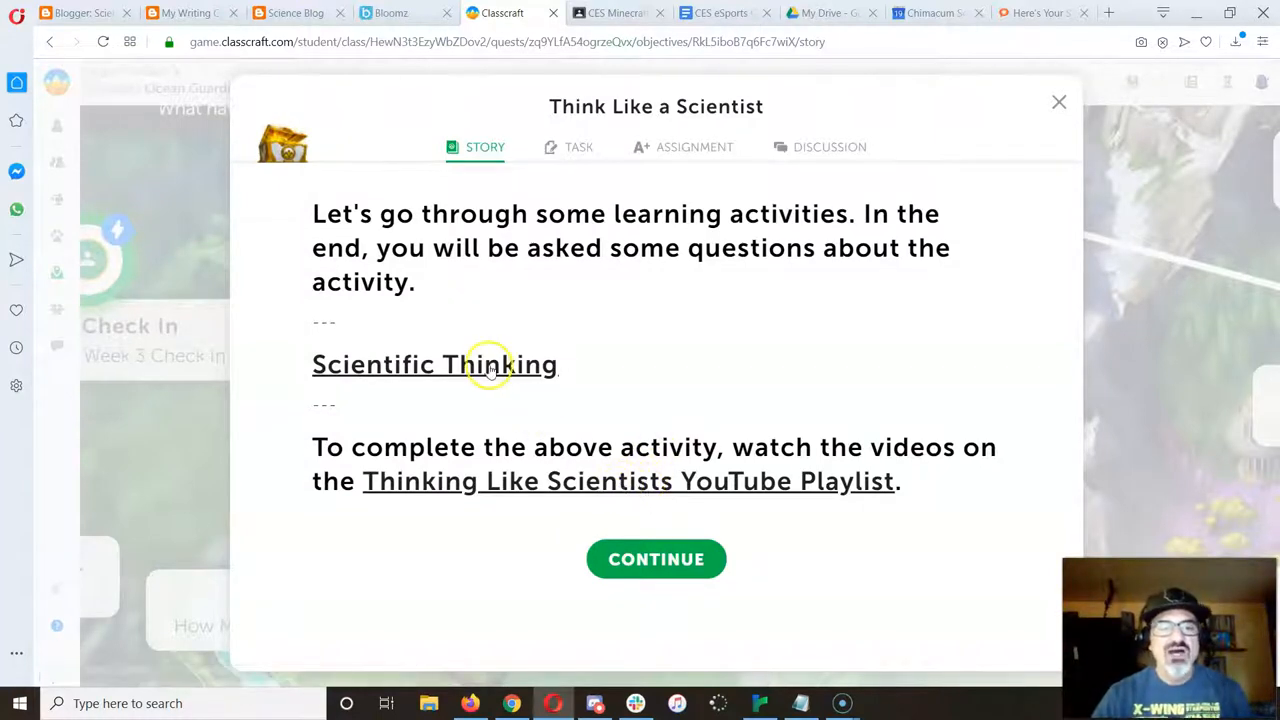
pyautogui.click(434, 364)
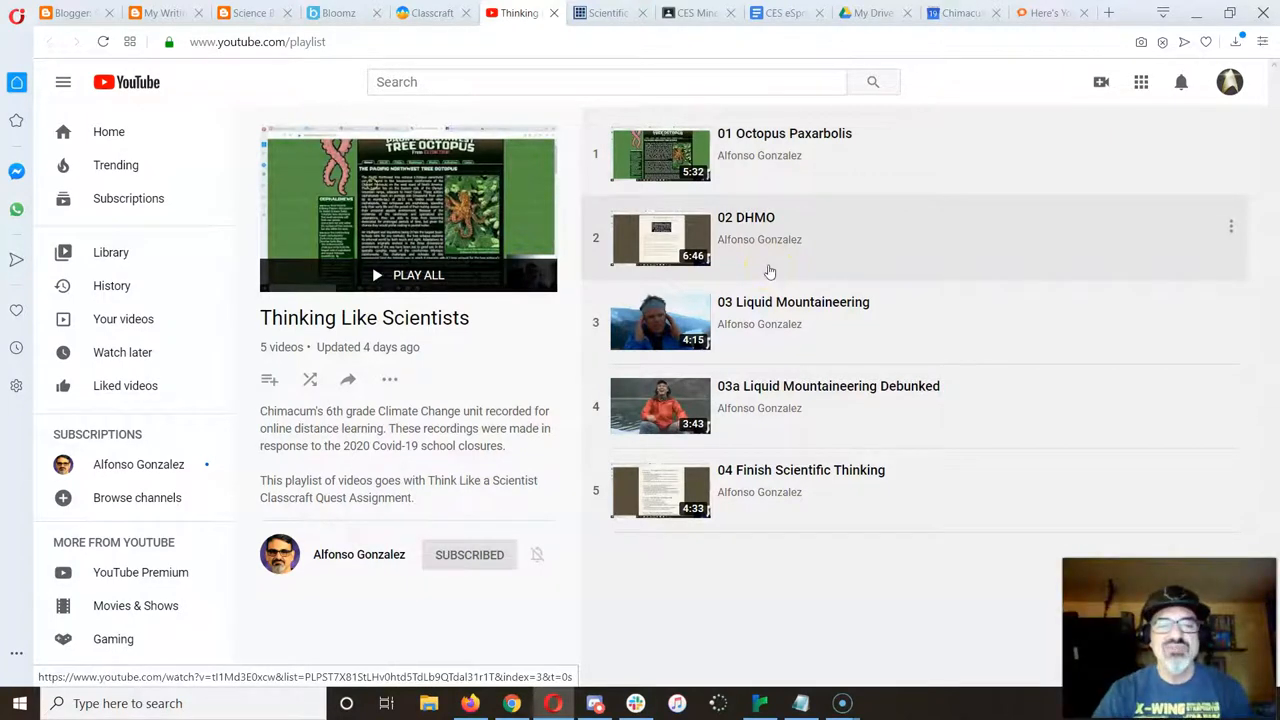
pyautogui.moveTo(772, 375)
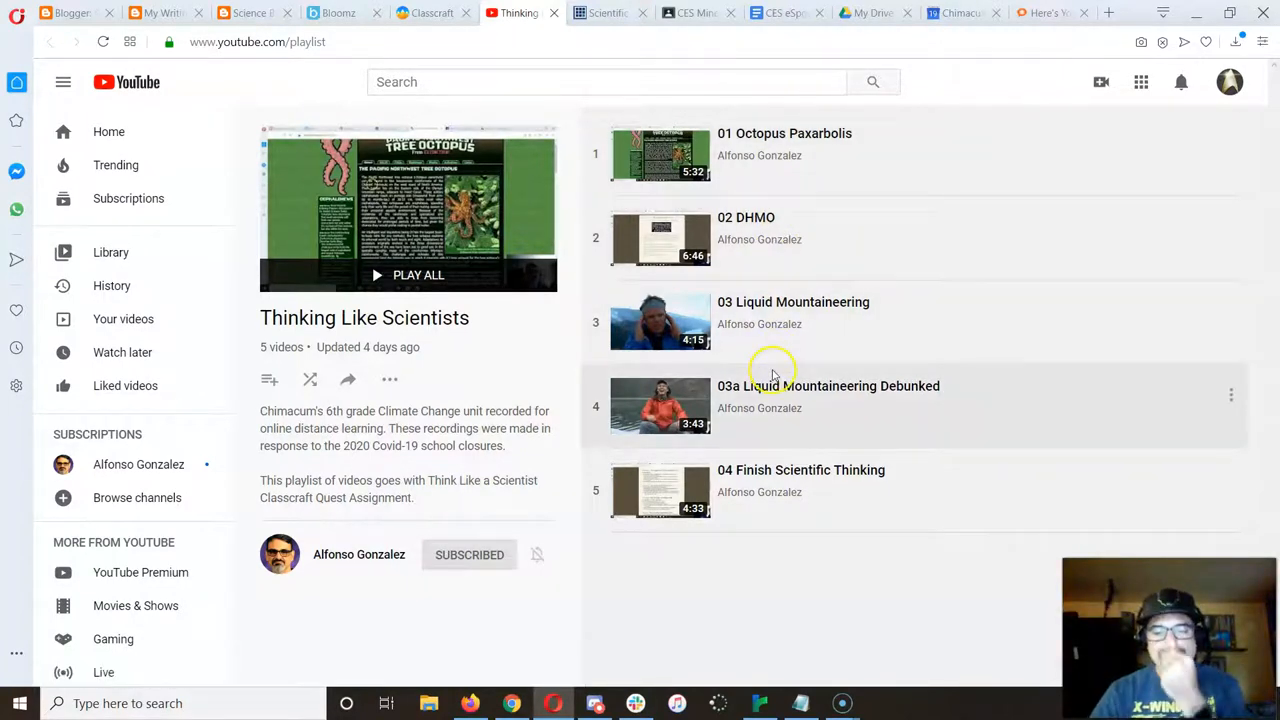
pyautogui.moveTo(760, 408)
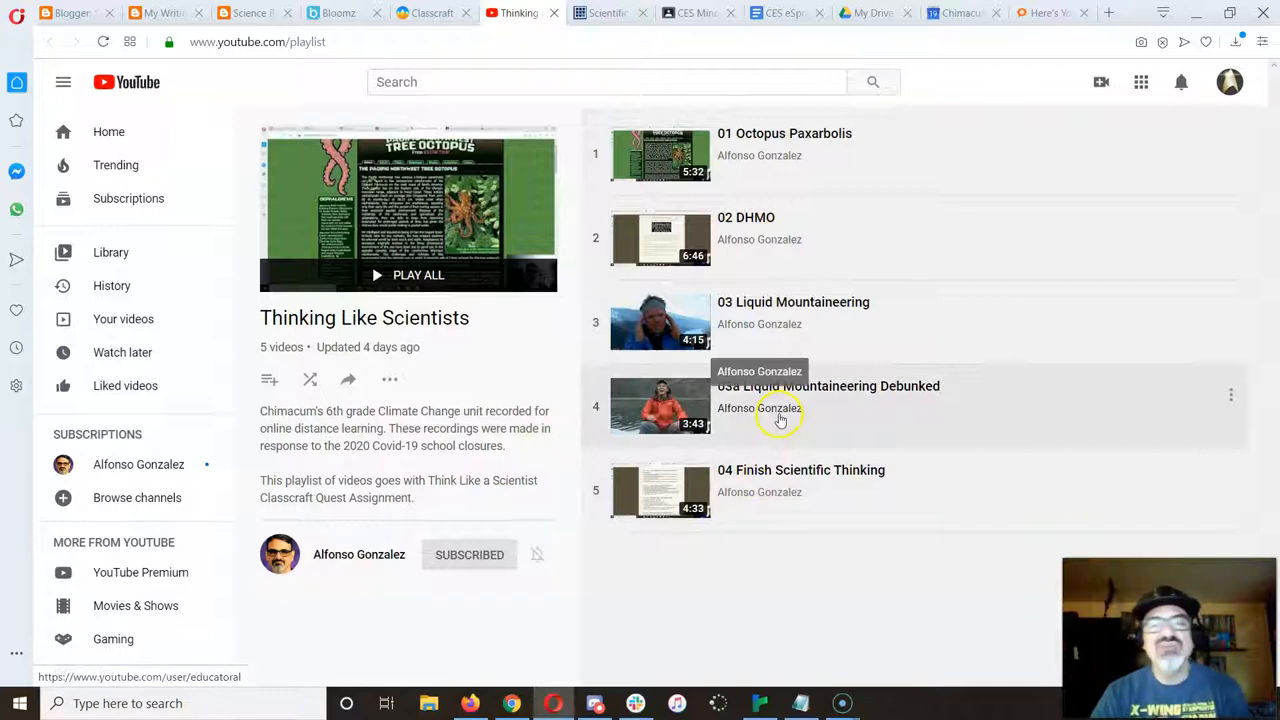
# - Switch back to the Classcraft browser tab showing the quest story
pyautogui.click(432, 13)
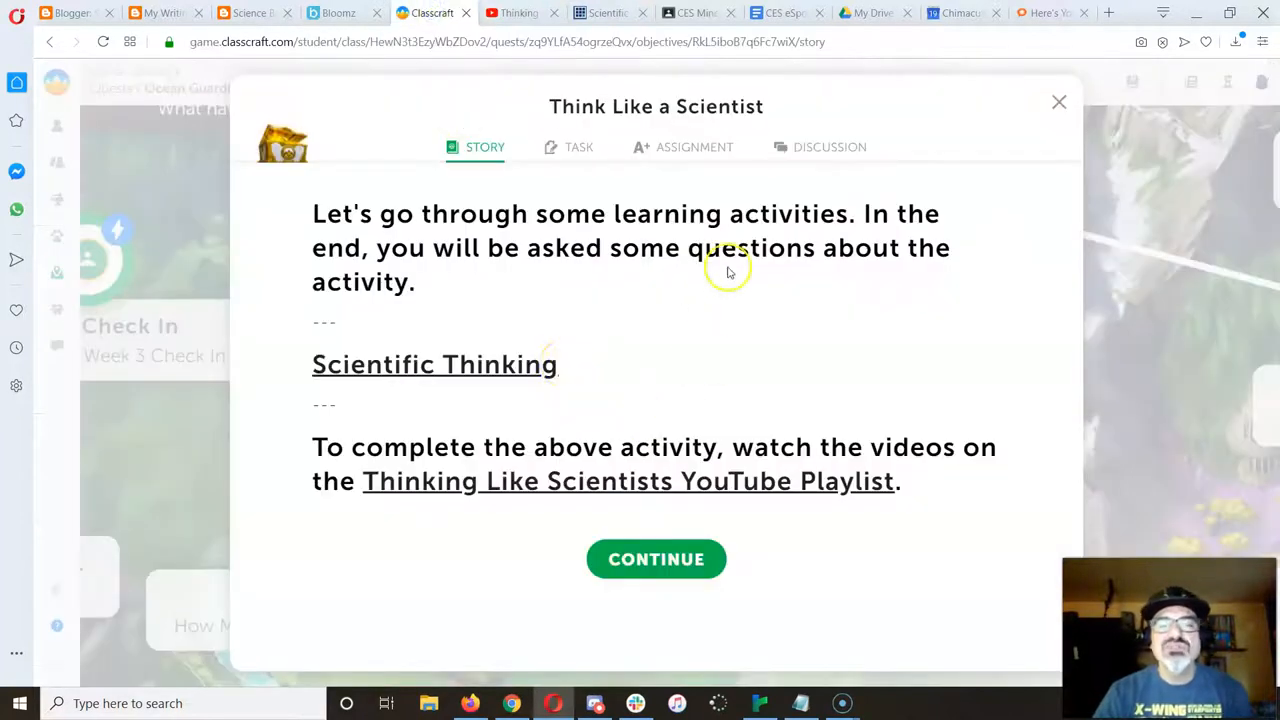
# - View the Task, Discussion and Assignment tabs, then close the Think Like a Scientist quest
pyautogui.click(578, 147)
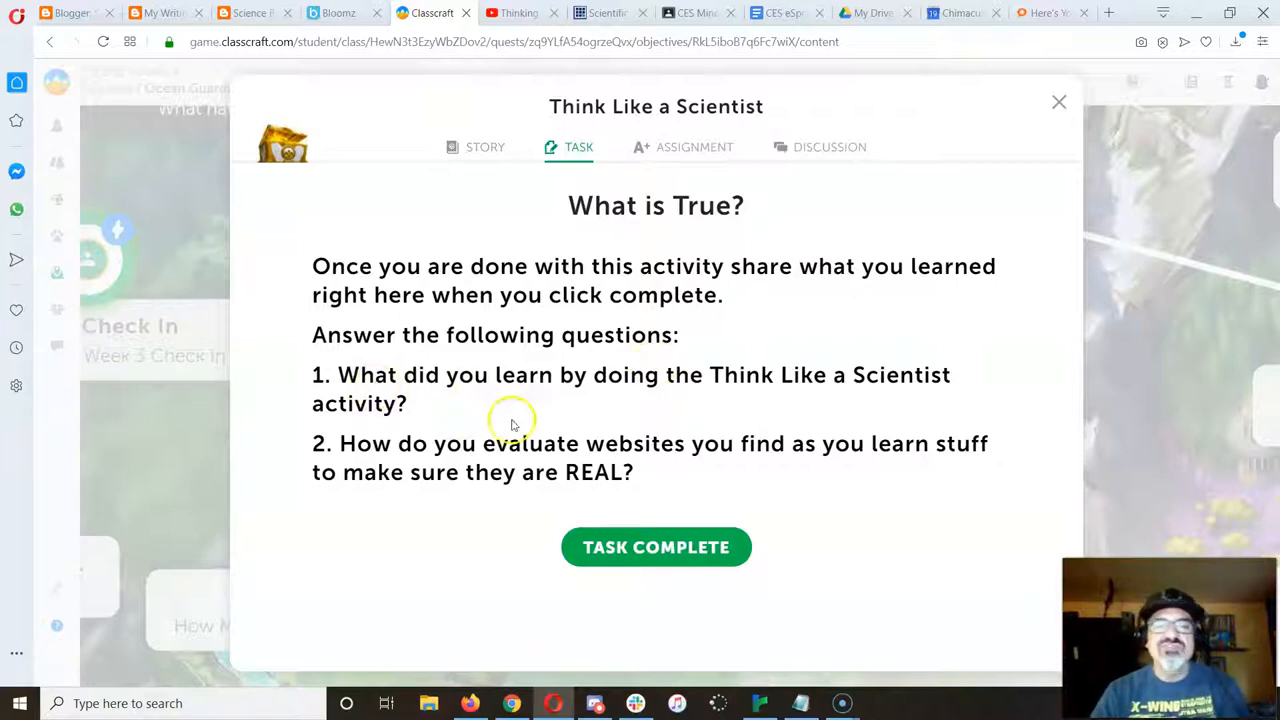
pyautogui.click(829, 147)
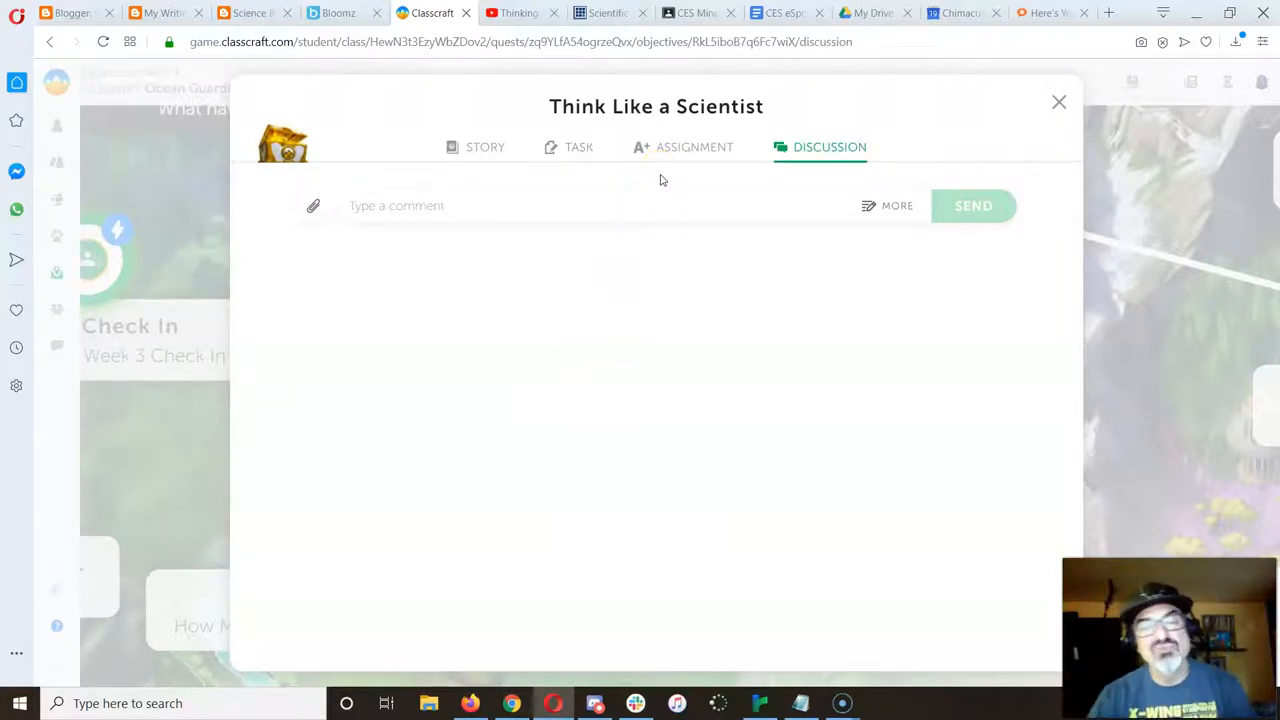
pyautogui.click(694, 147)
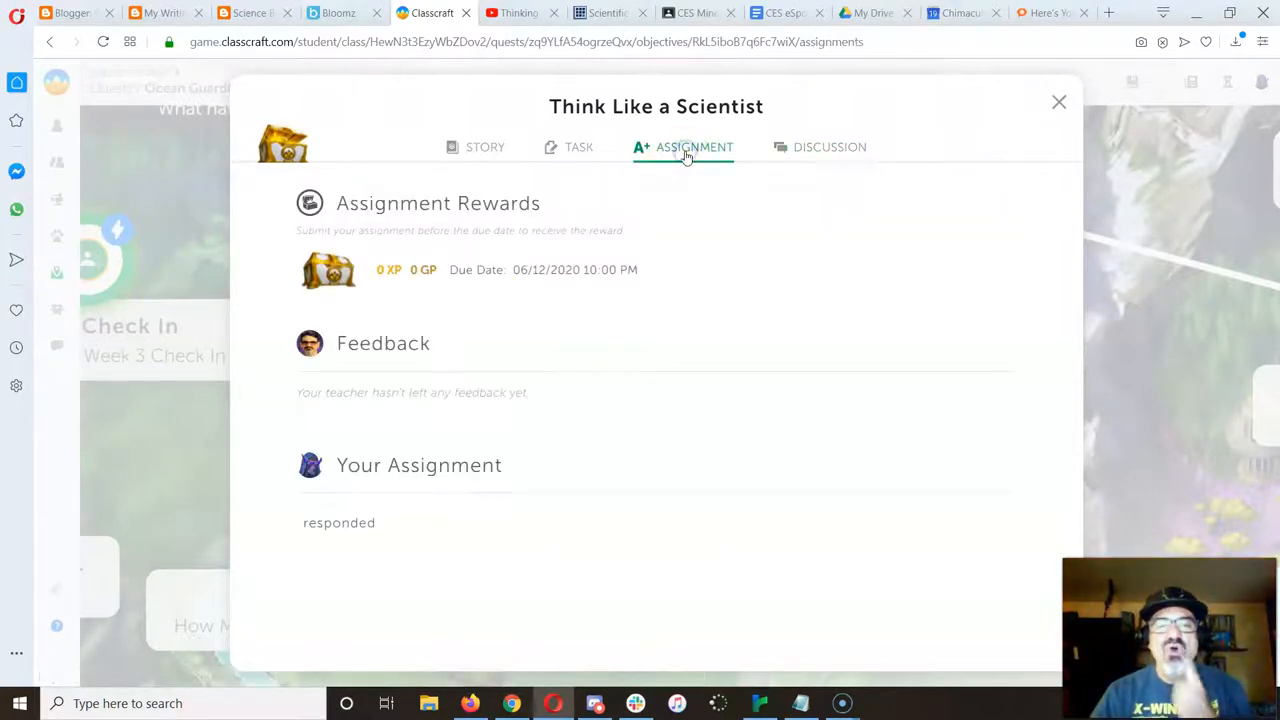
pyautogui.moveTo(613, 510)
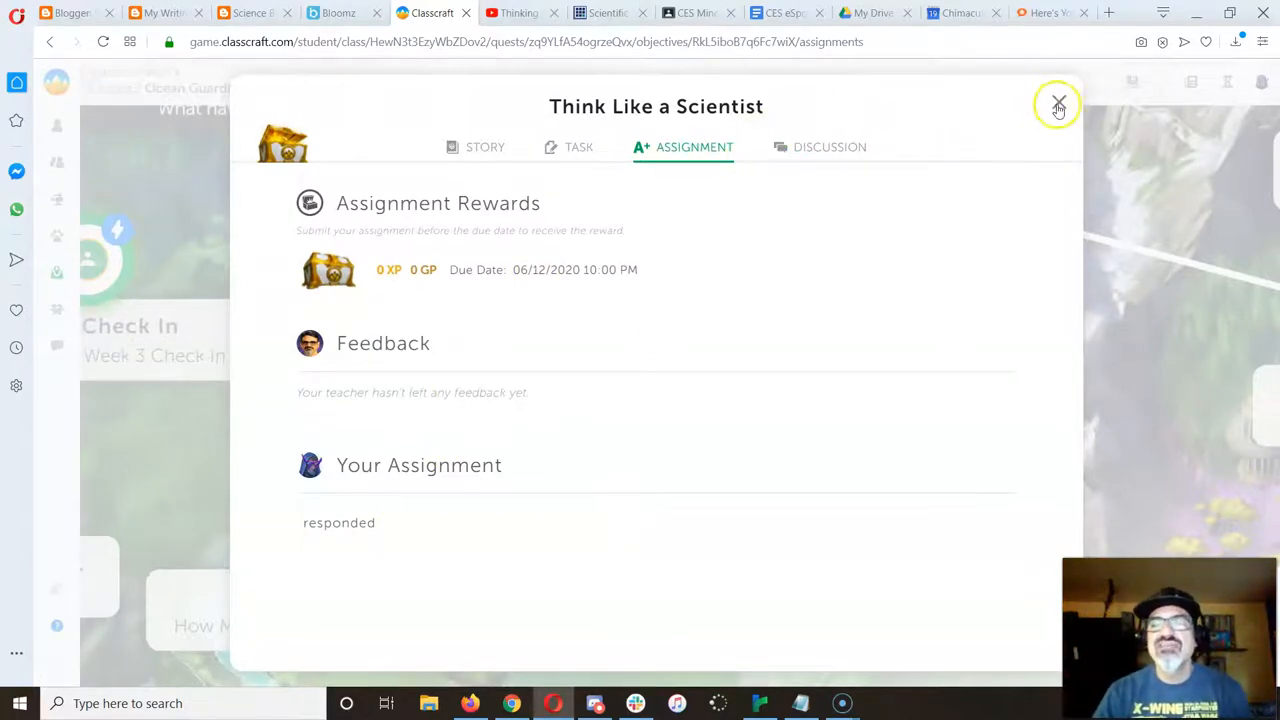
pyautogui.click(1058, 105)
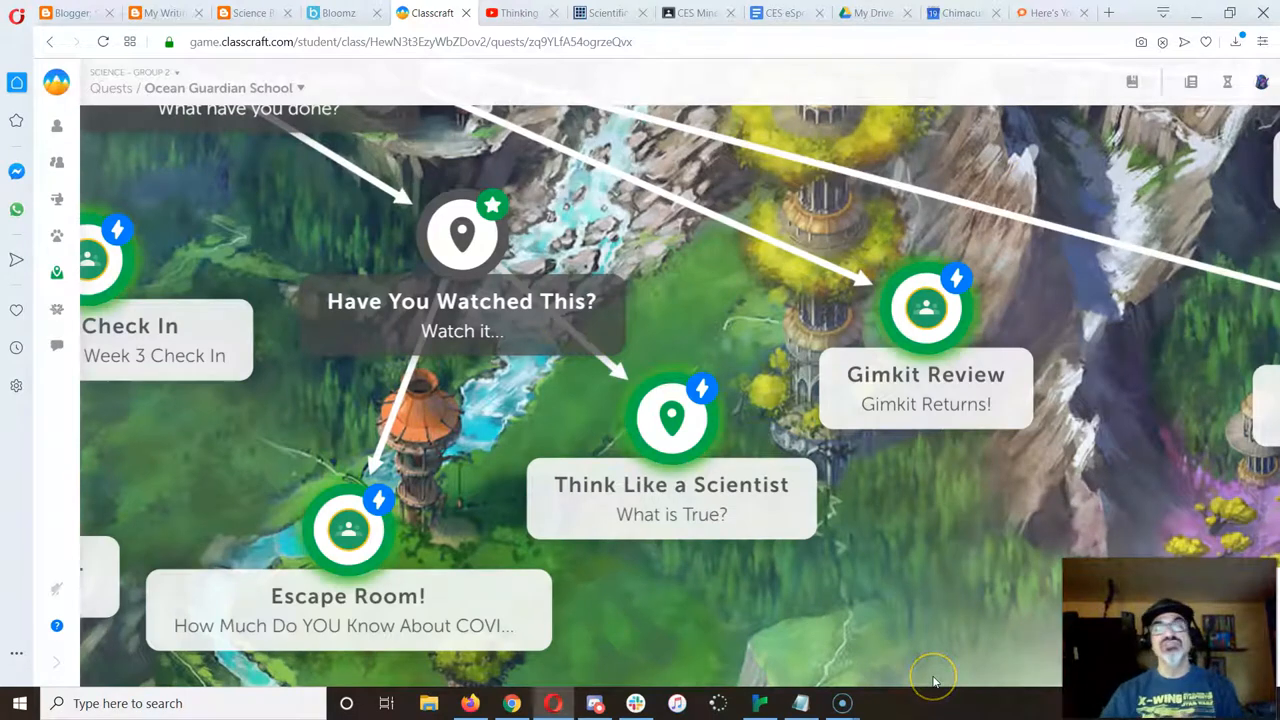